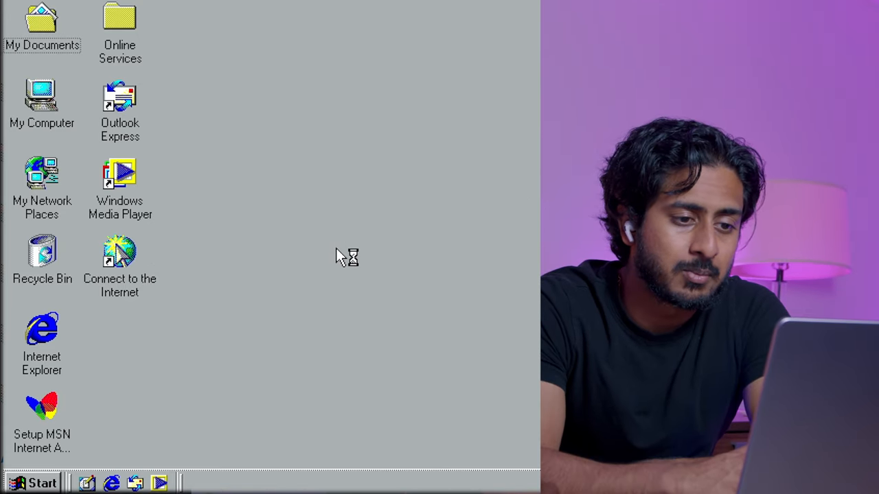
{"action": "mouse_move", "coordinate": [329, 258]}
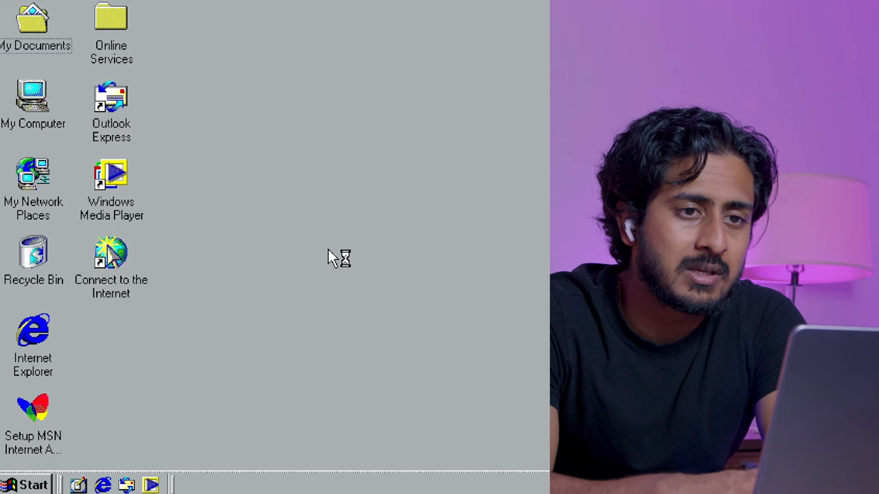
{"action": "mouse_move", "coordinate": [407, 214]}
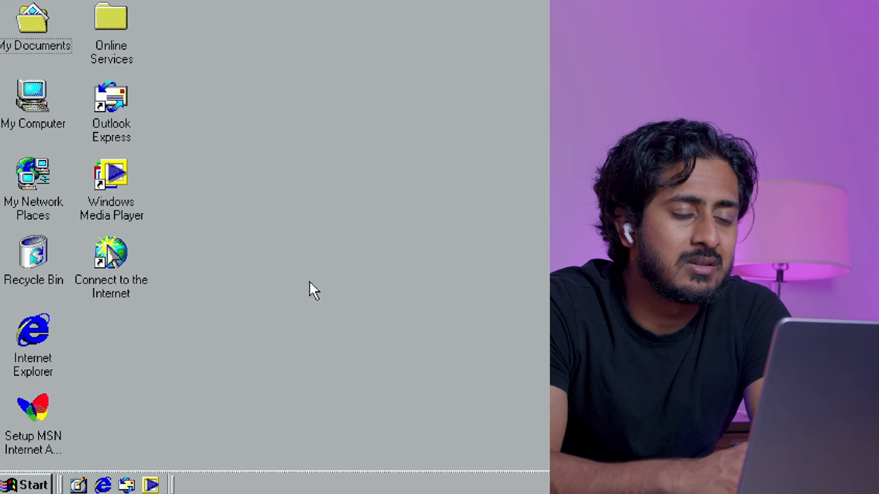
Step: Launch MSN Internet Access setup from the Connect to the Internet shortcut
{"action": "left_click", "coordinate": [33, 96]}
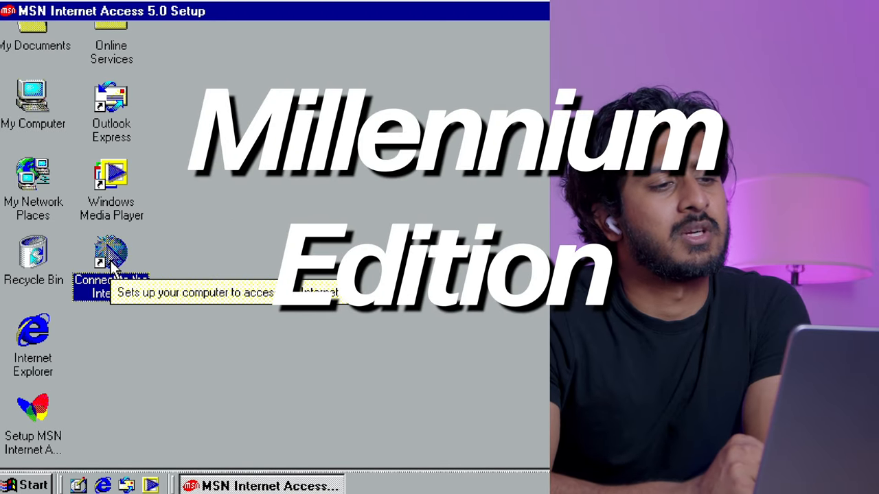
{"action": "double_click", "coordinate": [112, 258]}
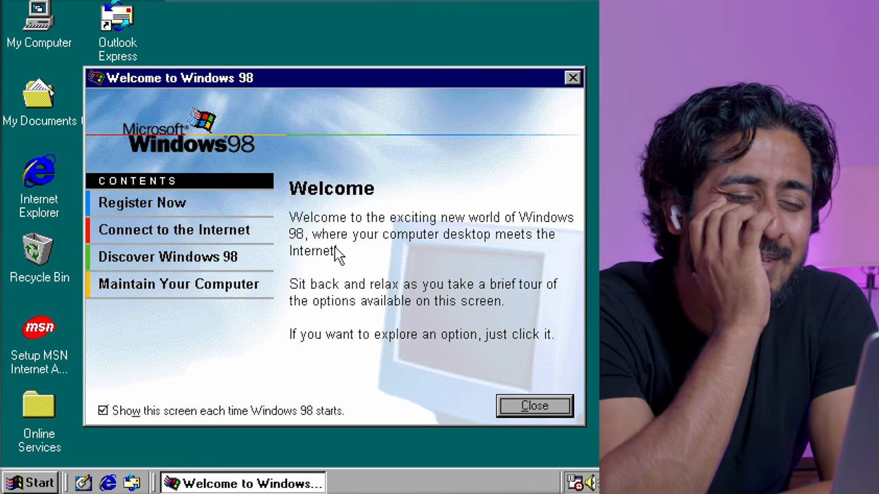
Step: Dismiss the Welcome to Windows 98 screen and return to the desktop
{"action": "left_click", "coordinate": [534, 406]}
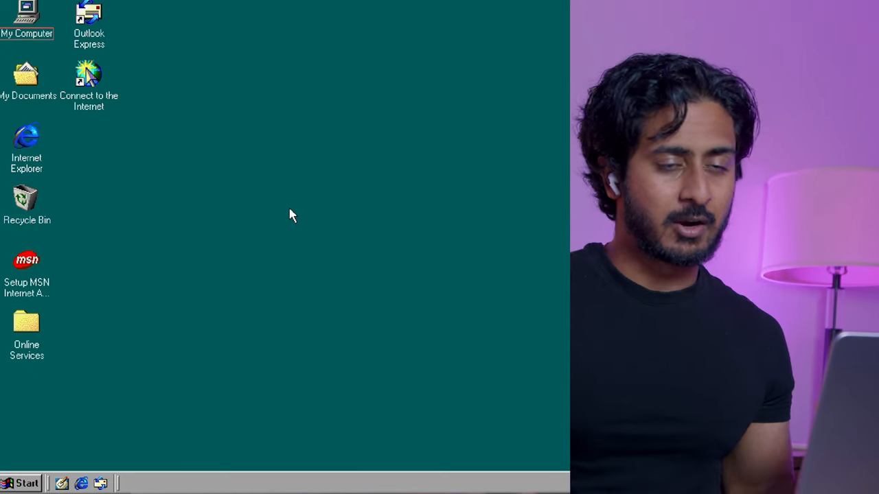
{"action": "left_click", "coordinate": [23, 479]}
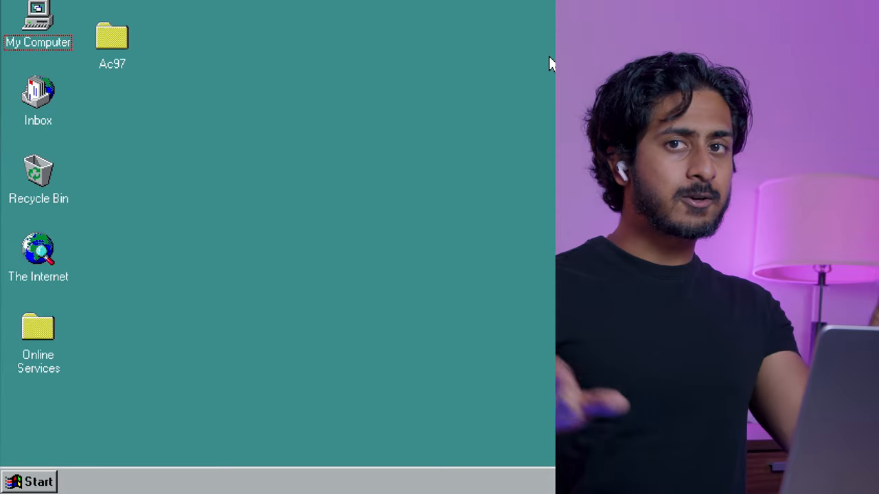
{"action": "mouse_move", "coordinate": [397, 96]}
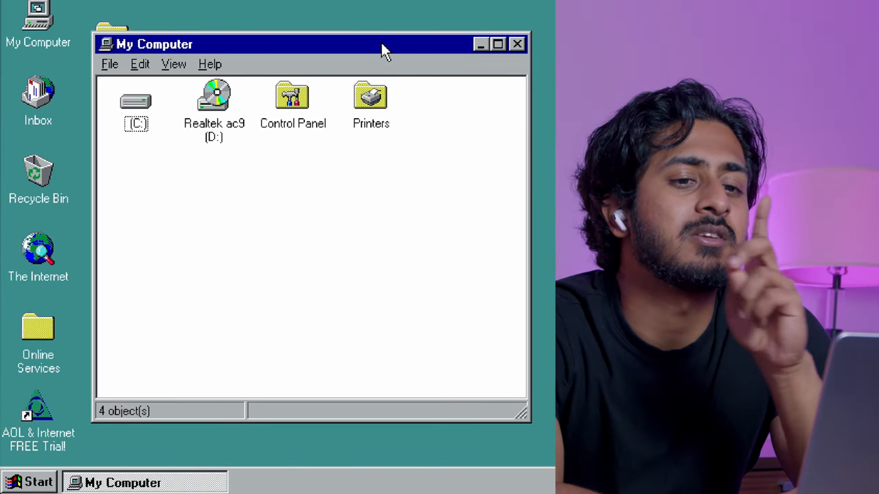
{"action": "mouse_move", "coordinate": [535, 52]}
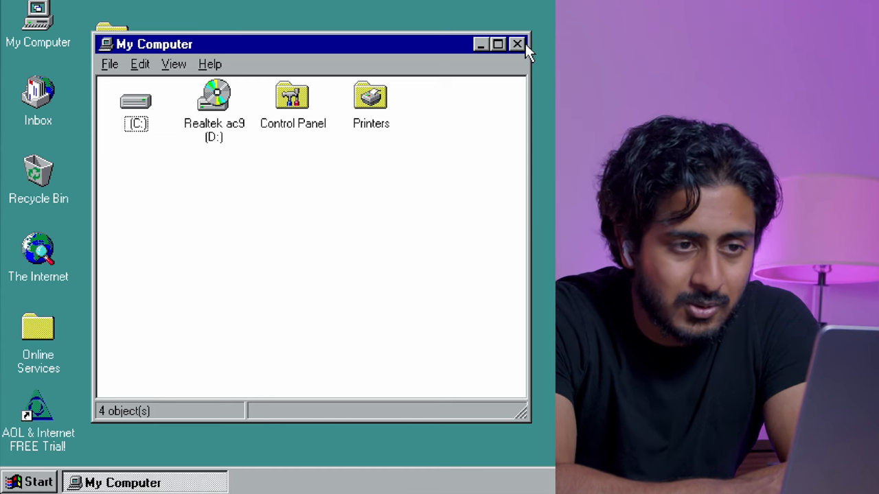
{"action": "mouse_move", "coordinate": [484, 51]}
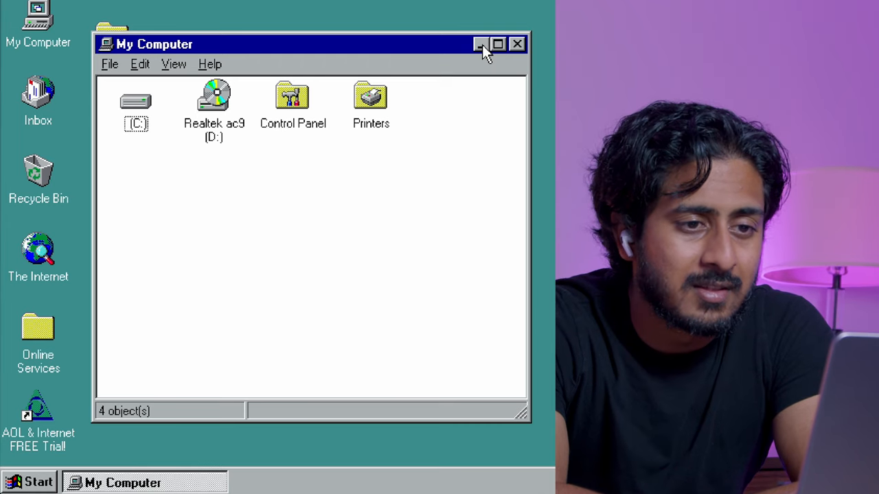
{"action": "mouse_move", "coordinate": [470, 106]}
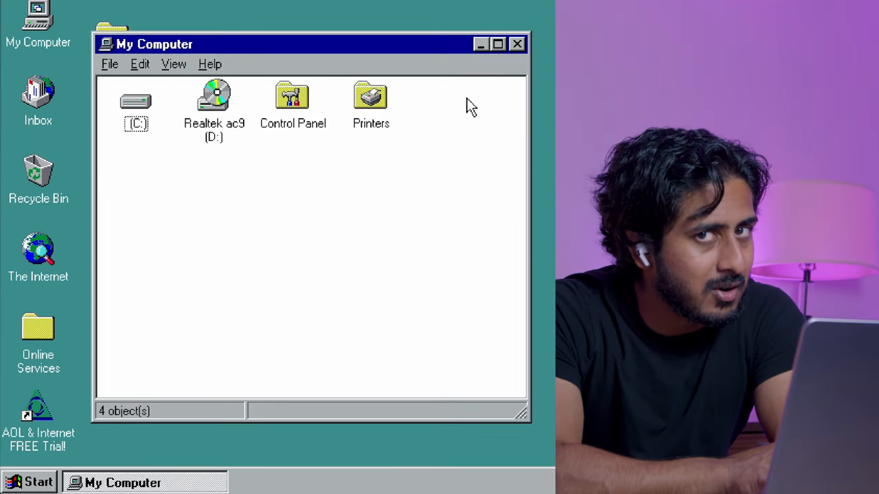
Step: Open My Computer to view drives C: and D:, Control Panel and Printers
{"action": "double_click", "coordinate": [293, 97]}
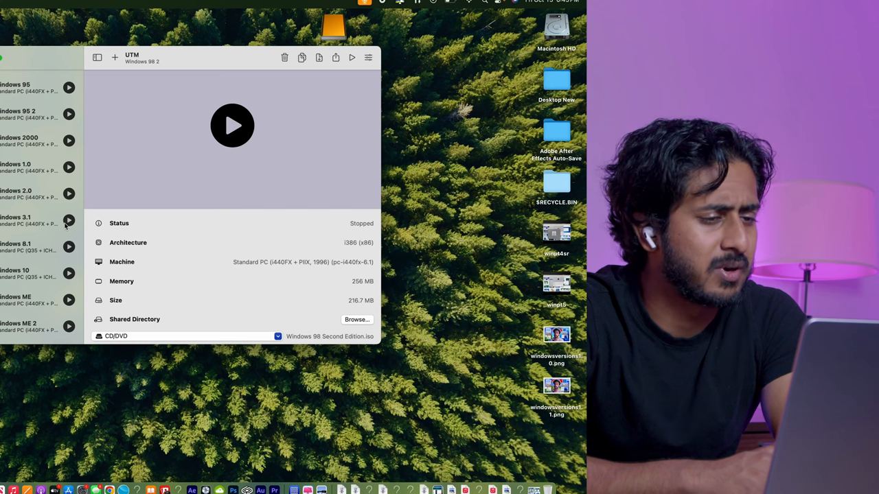
Step: Start the Windows 3.1 virtual machine from UTM's list
{"action": "left_click", "coordinate": [68, 221]}
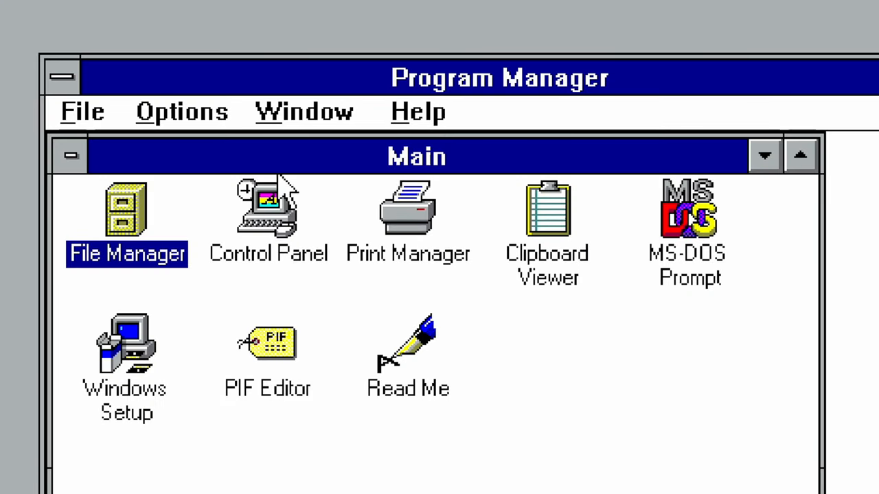
Step: Preview Bordeaux, then apply the Fluorescent colour scheme from Control Panel's Color settings
{"action": "left_click", "coordinate": [68, 156]}
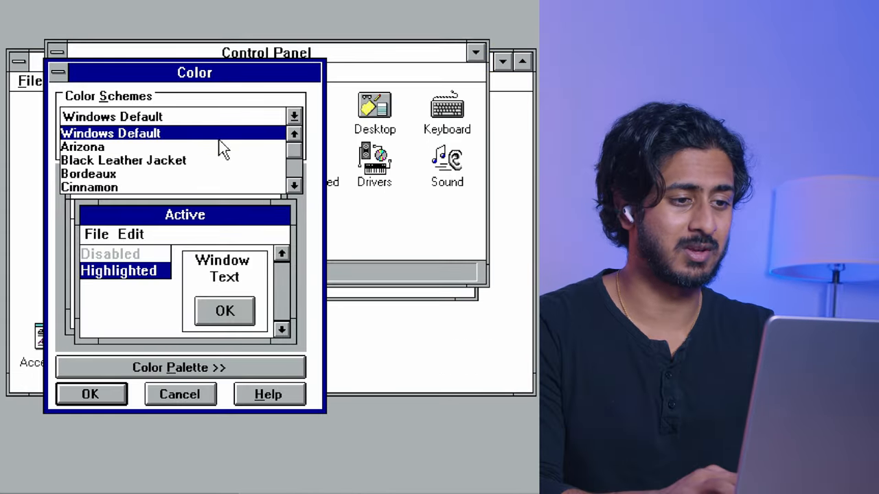
{"action": "left_click", "coordinate": [92, 173]}
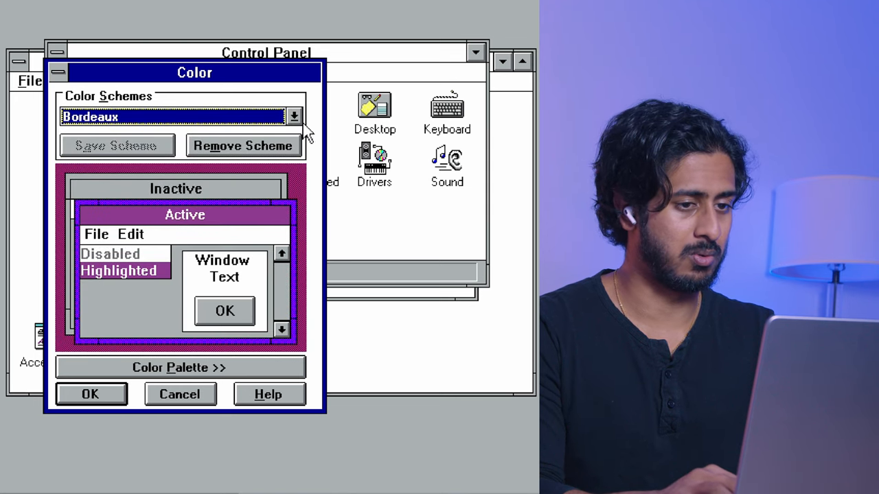
{"action": "left_click", "coordinate": [293, 116]}
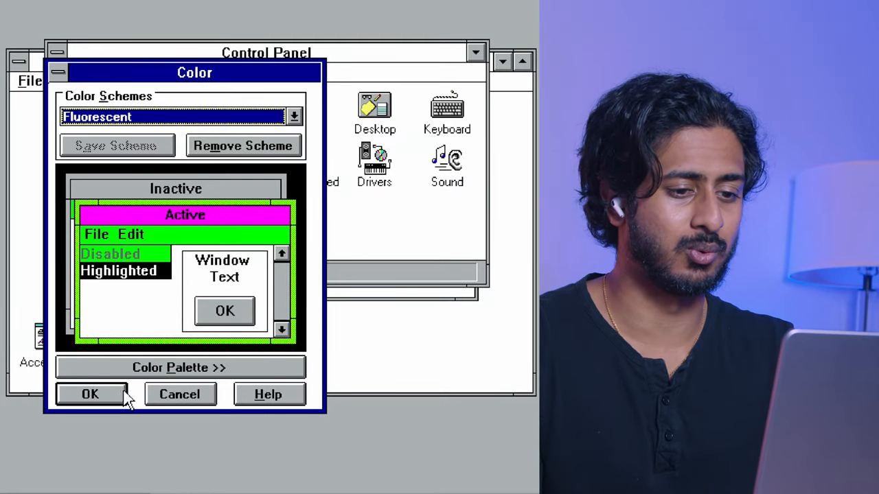
{"action": "left_click", "coordinate": [89, 393]}
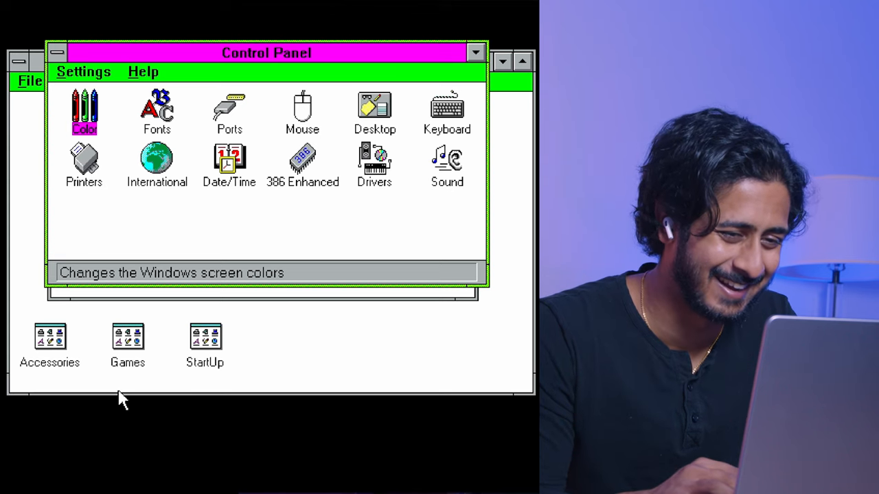
{"action": "double_click", "coordinate": [83, 108]}
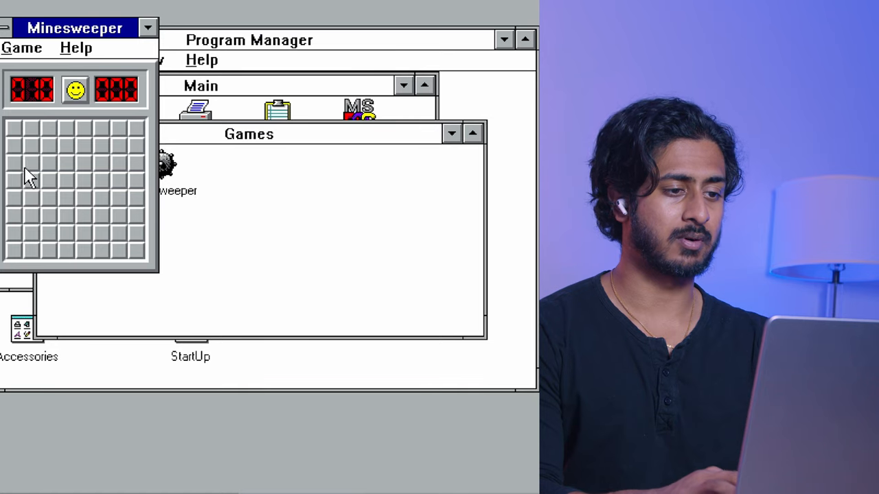
Step: Uncover a square on the Minesweeper board
{"action": "left_click", "coordinate": [7, 60]}
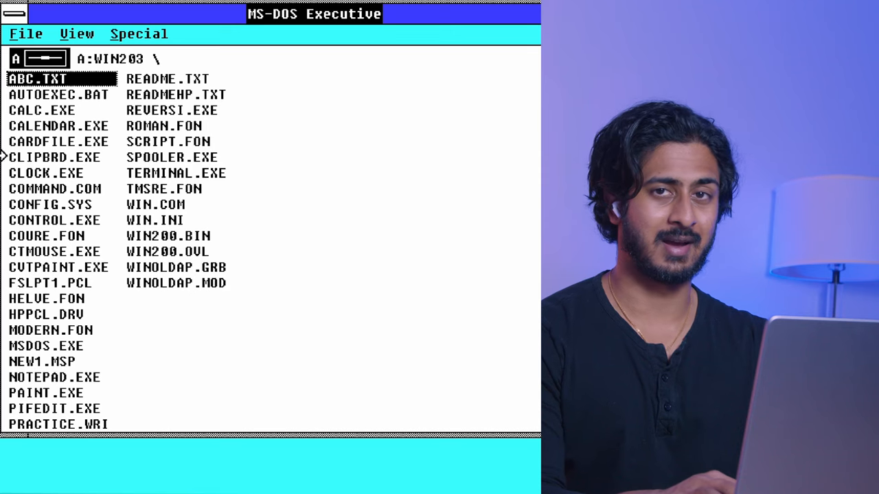
Step: Open an entry from the A:WIN203 file list in MS-DOS Executive
{"action": "double_click", "coordinate": [50, 170]}
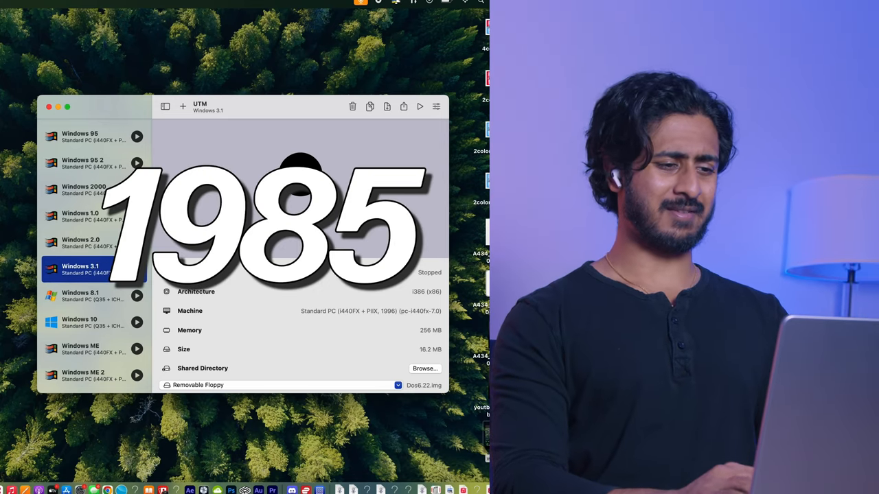
Step: Start the Windows 1.0 virtual machine from UTM's list
{"action": "left_click", "coordinate": [420, 106]}
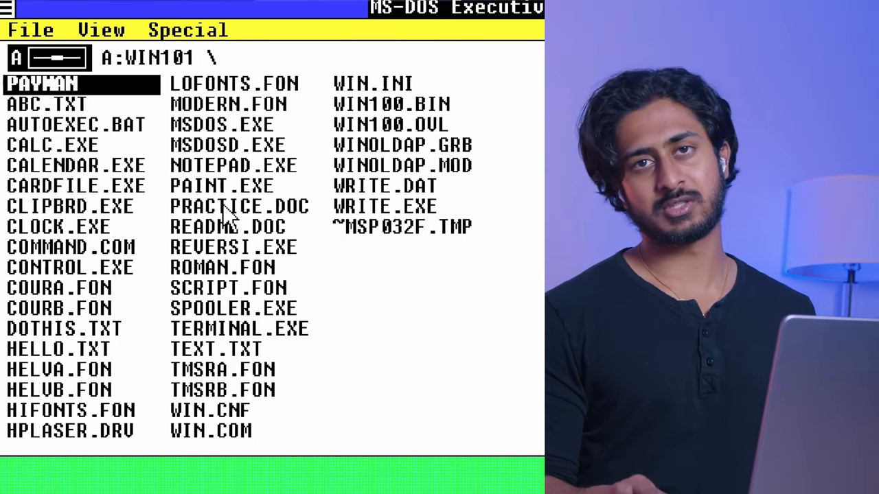
Step: Open the PAYMAN directory, then confirm the End Session prompt
{"action": "double_click", "coordinate": [41, 85]}
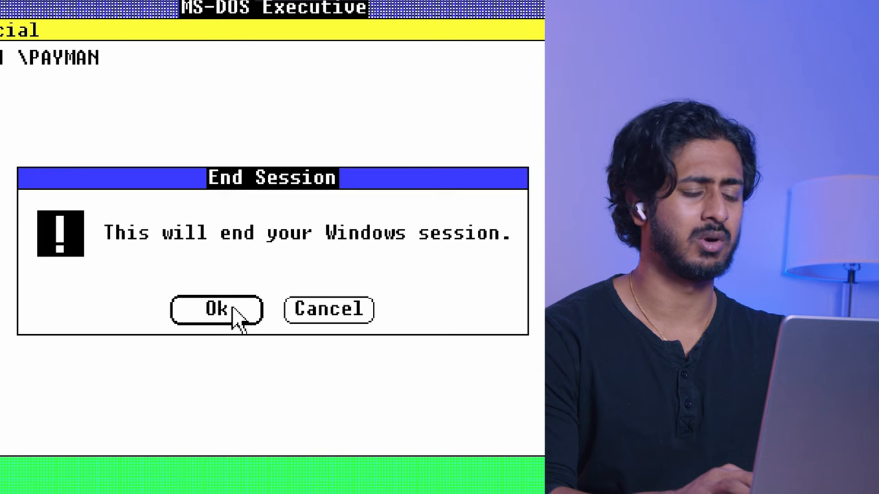
{"action": "left_click", "coordinate": [216, 310]}
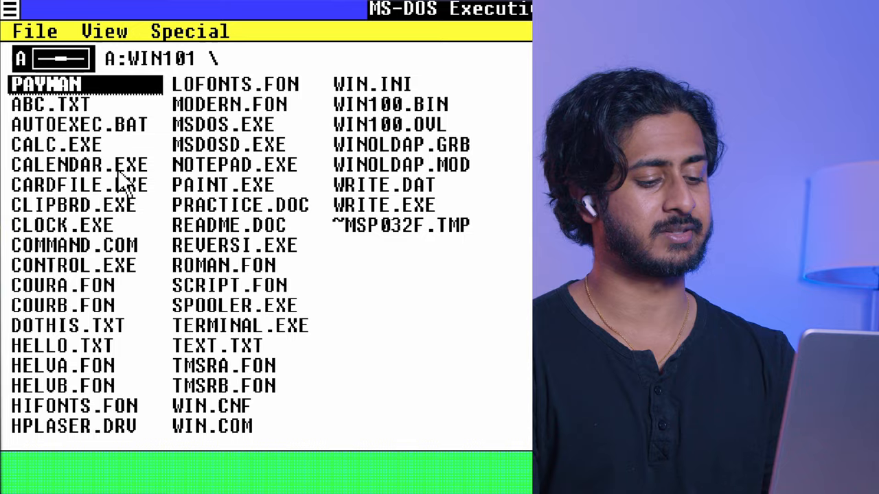
{"action": "double_click", "coordinate": [48, 144]}
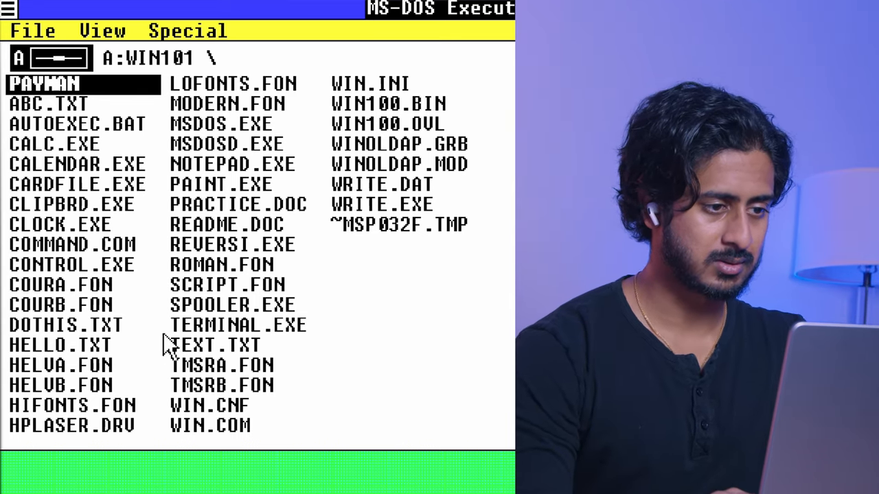
{"action": "double_click", "coordinate": [236, 243]}
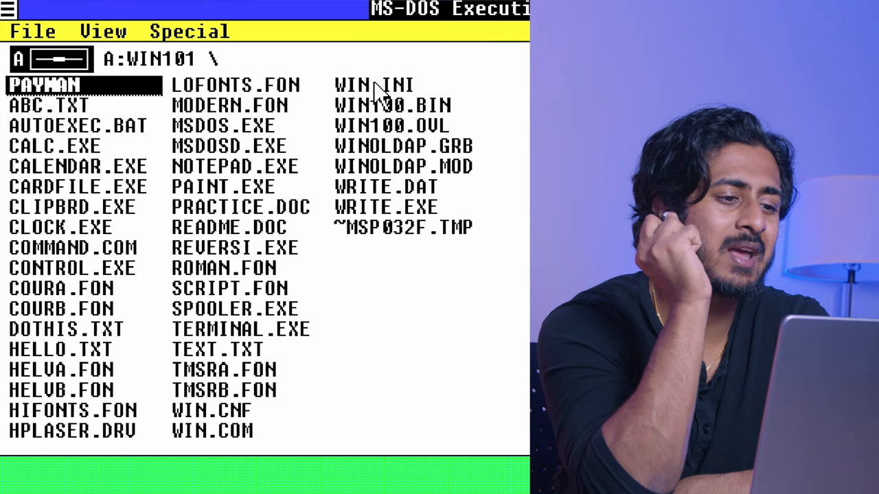
{"action": "left_click", "coordinate": [394, 206]}
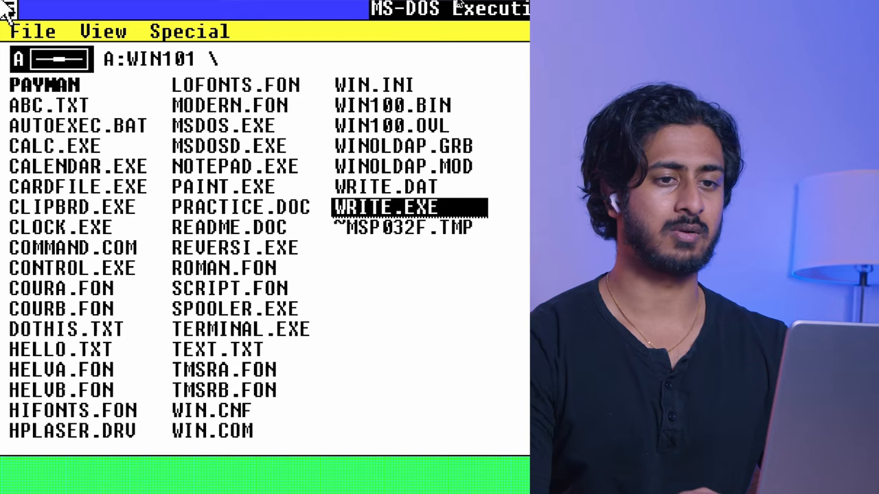